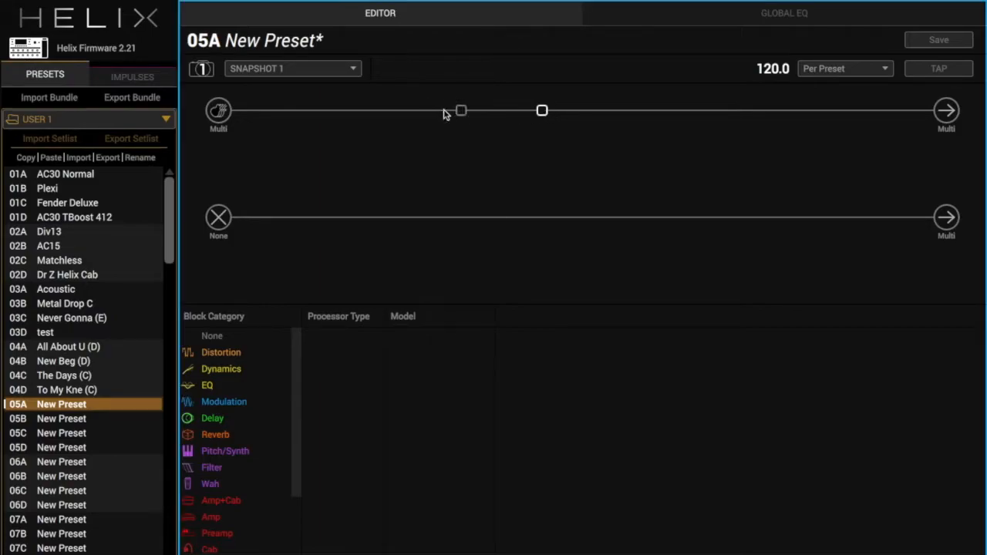
{"action": "mouse_move", "coordinate": [459, 111]}
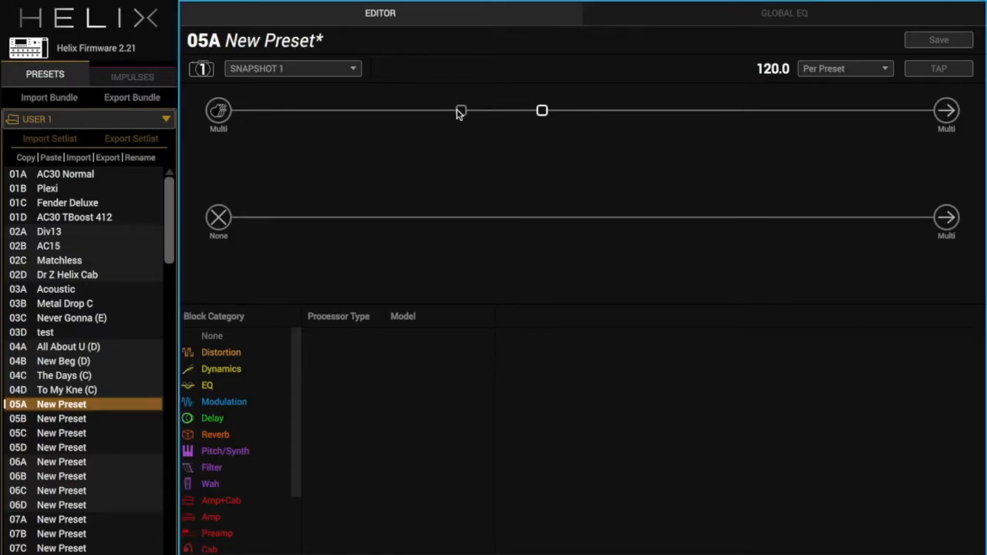
Load an Essex A-30 guitar amp into the empty block on Path 1.
{"action": "left_click_drag", "start_coordinate": [543, 111], "coordinate": [461, 111]}
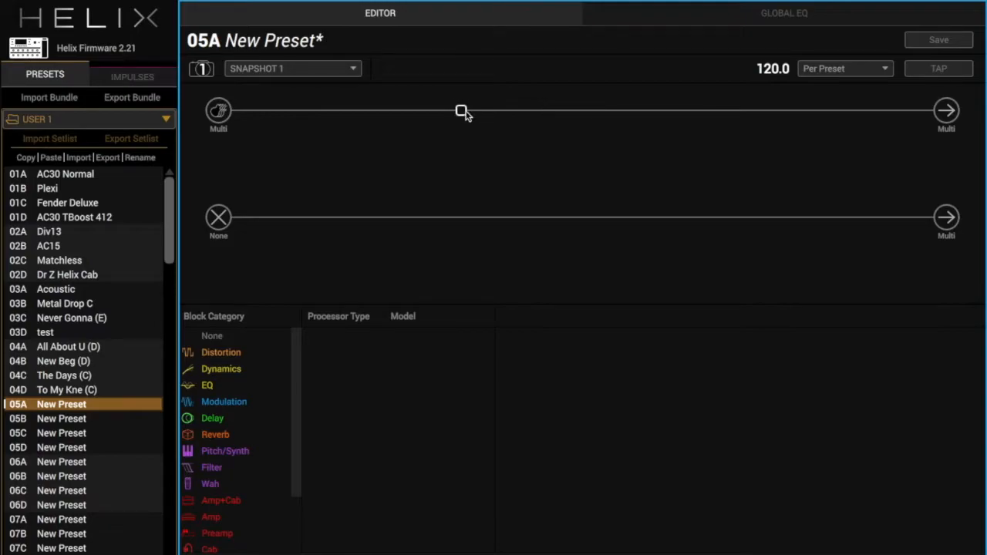
{"action": "mouse_move", "coordinate": [459, 111]}
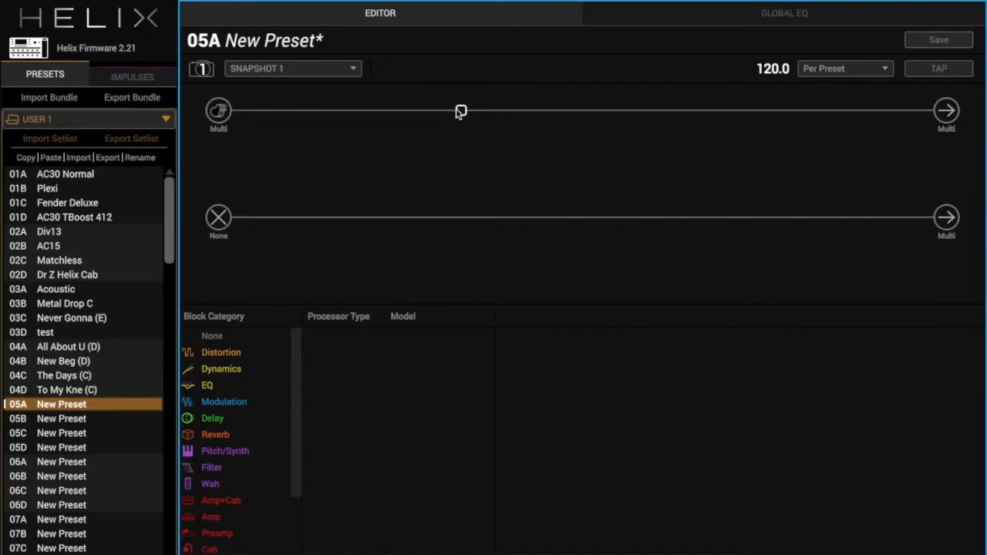
{"action": "left_click", "coordinate": [210, 517]}
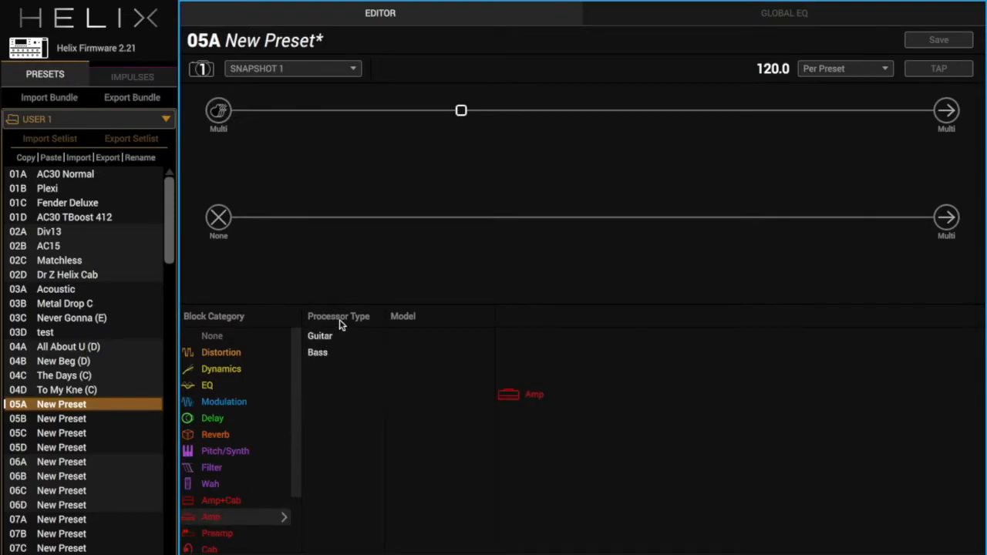
{"action": "left_click", "coordinate": [319, 337]}
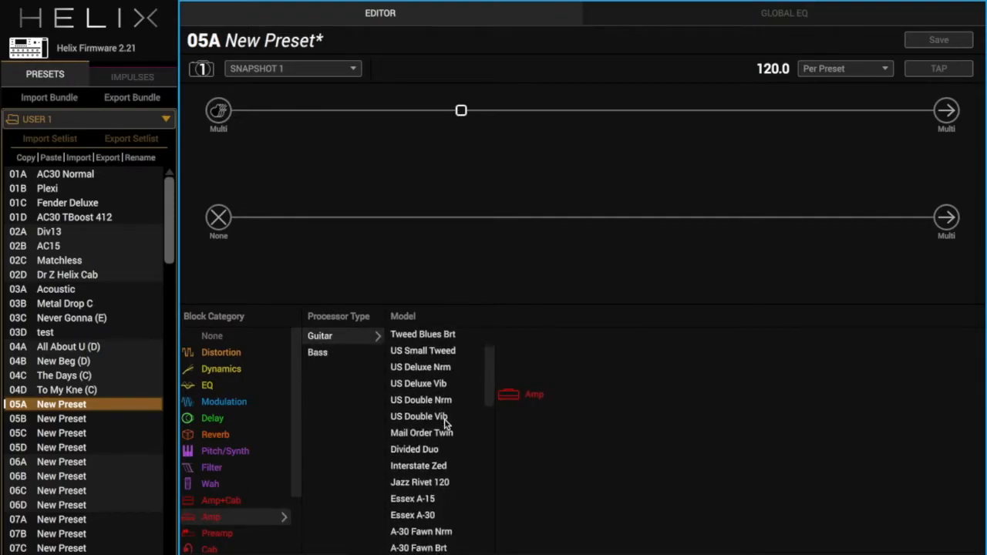
{"action": "left_click", "coordinate": [412, 515]}
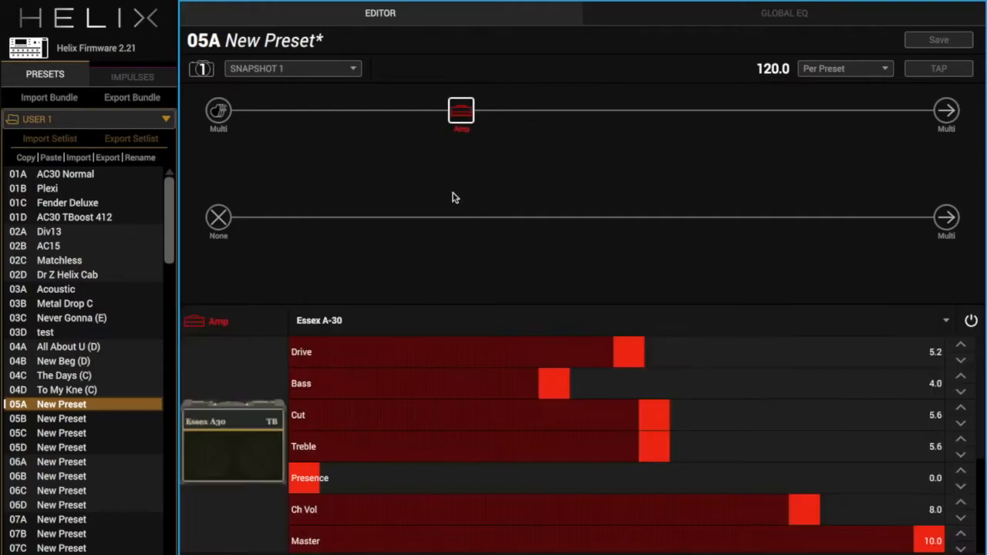
{"action": "mouse_move", "coordinate": [679, 364]}
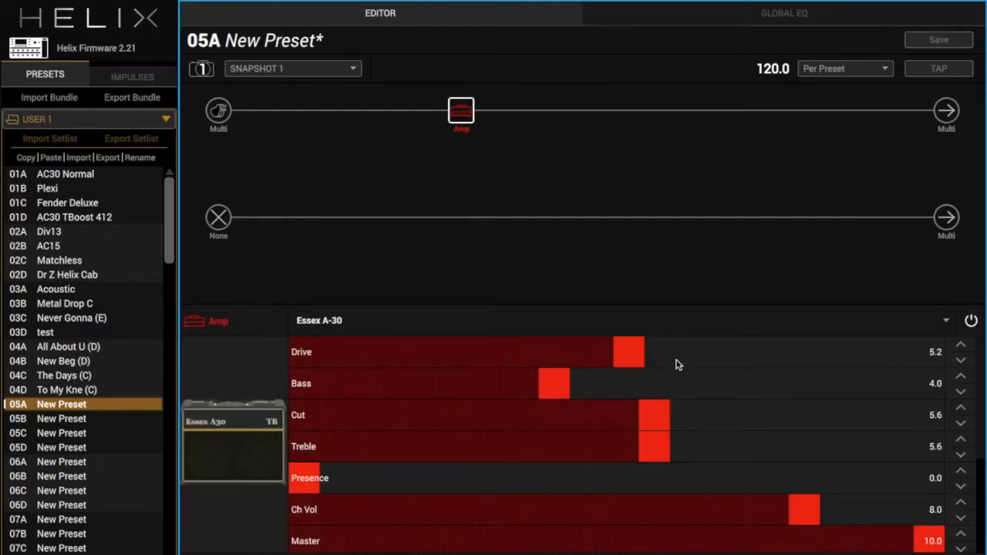
Raise the amp Drive to 6.0 and cut Bass down to 0.7.
{"action": "left_click_drag", "start_coordinate": [629, 351], "coordinate": [667, 351]}
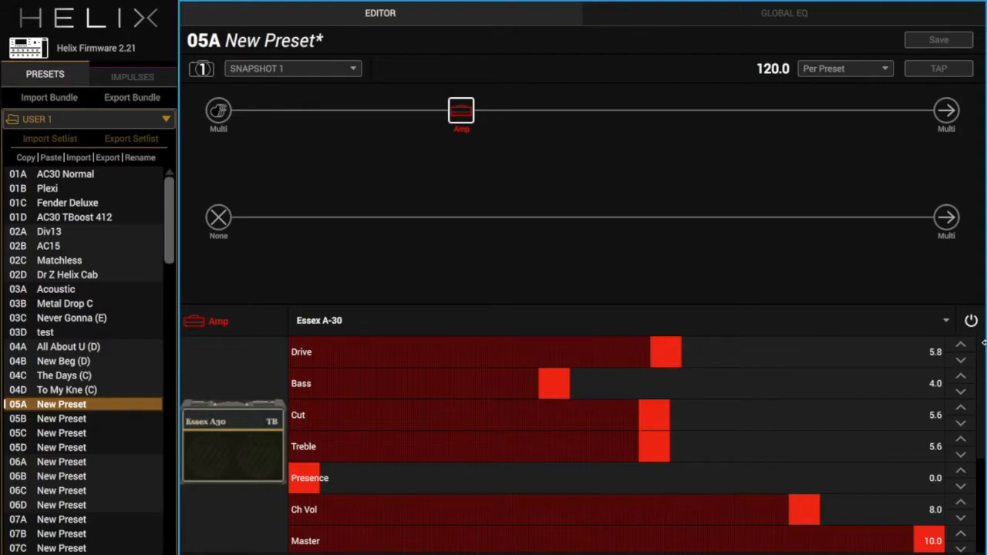
{"action": "left_click_drag", "start_coordinate": [666, 352], "coordinate": [677, 352]}
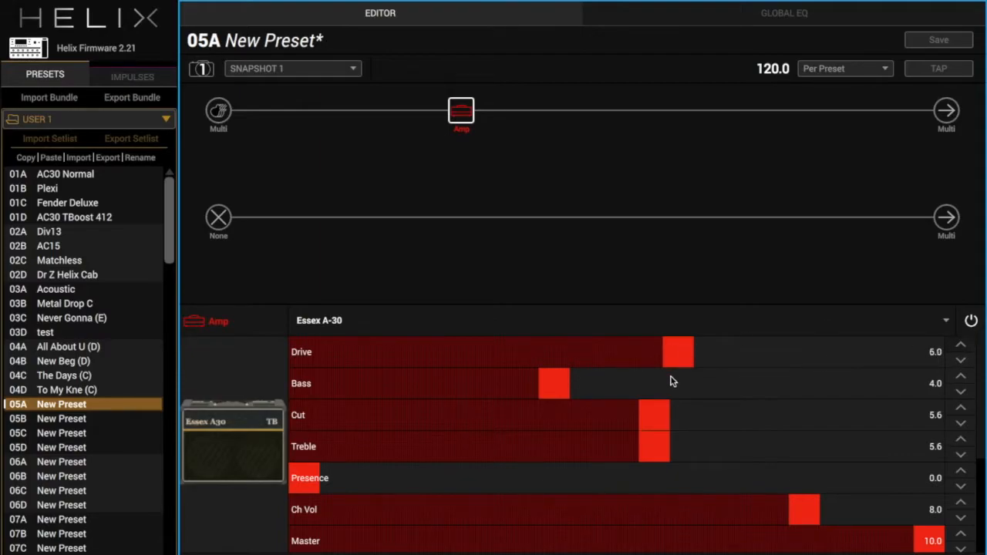
{"action": "mouse_move", "coordinate": [358, 386]}
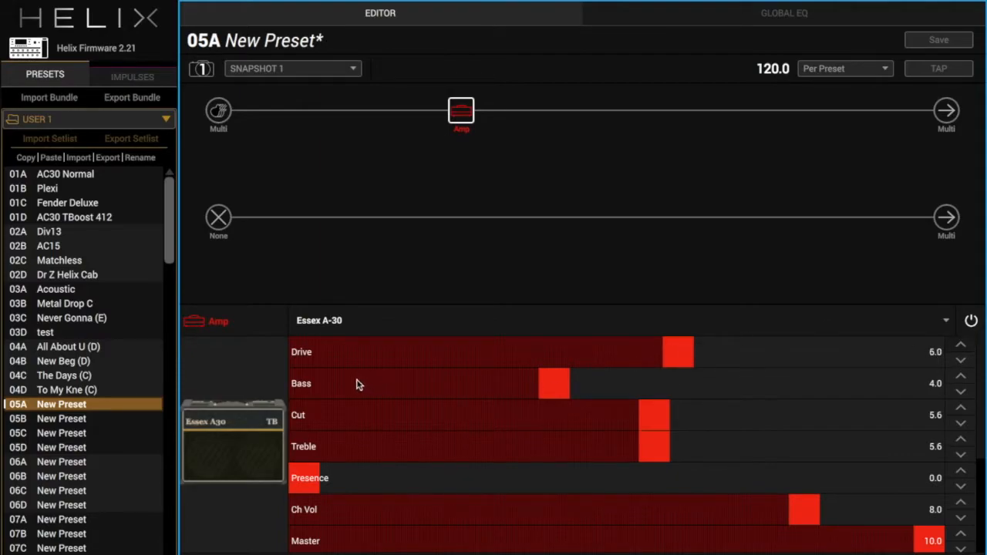
{"action": "left_click_drag", "start_coordinate": [553, 383], "coordinate": [352, 382]}
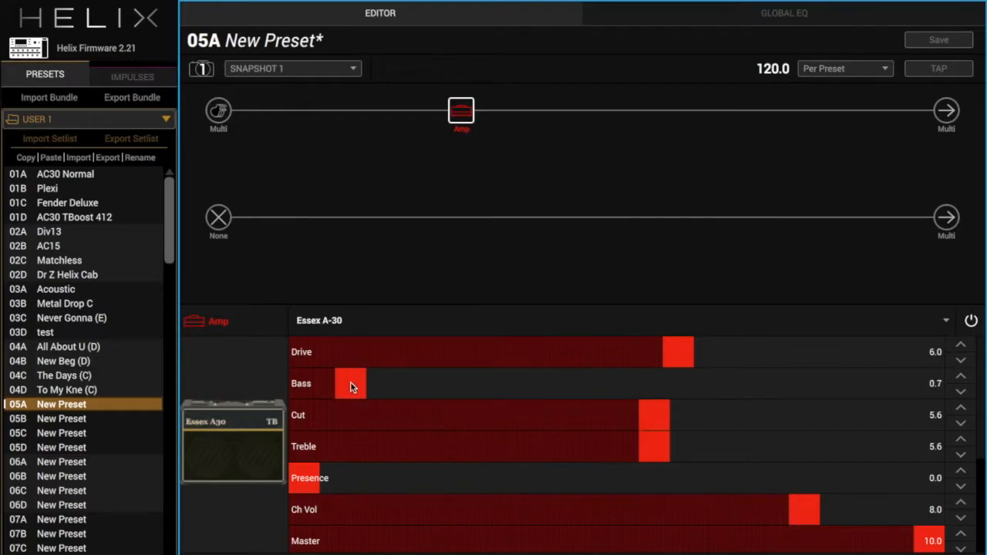
Lower Cut to 5.3, Treble to 5.0 and Presence to 1.2.
{"action": "left_click", "coordinate": [963, 426]}
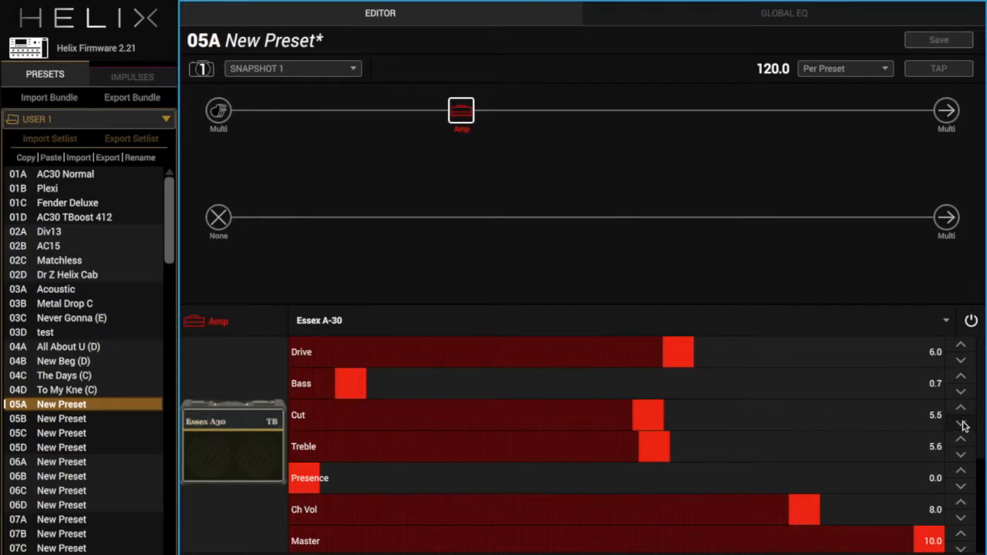
{"action": "left_click", "coordinate": [961, 423]}
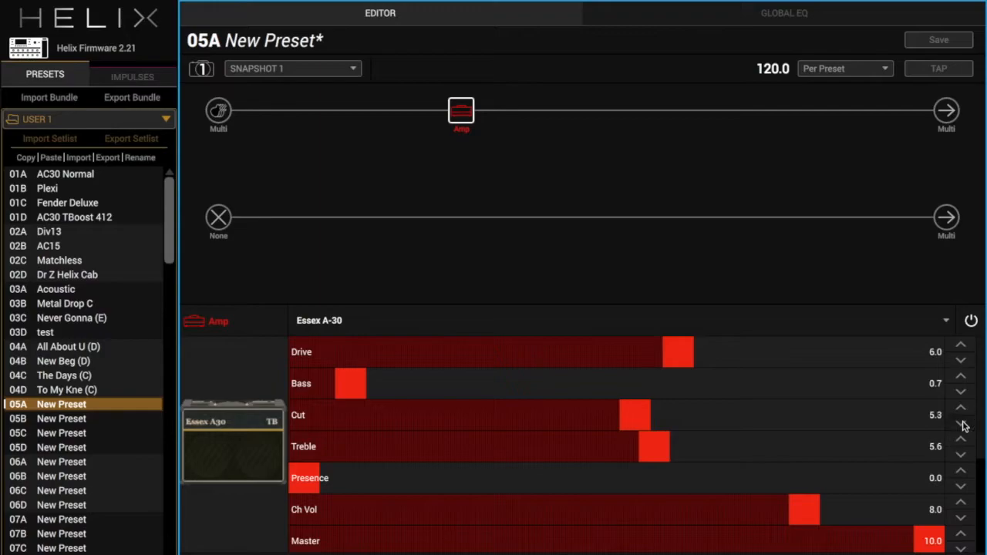
{"action": "left_click", "coordinate": [961, 453]}
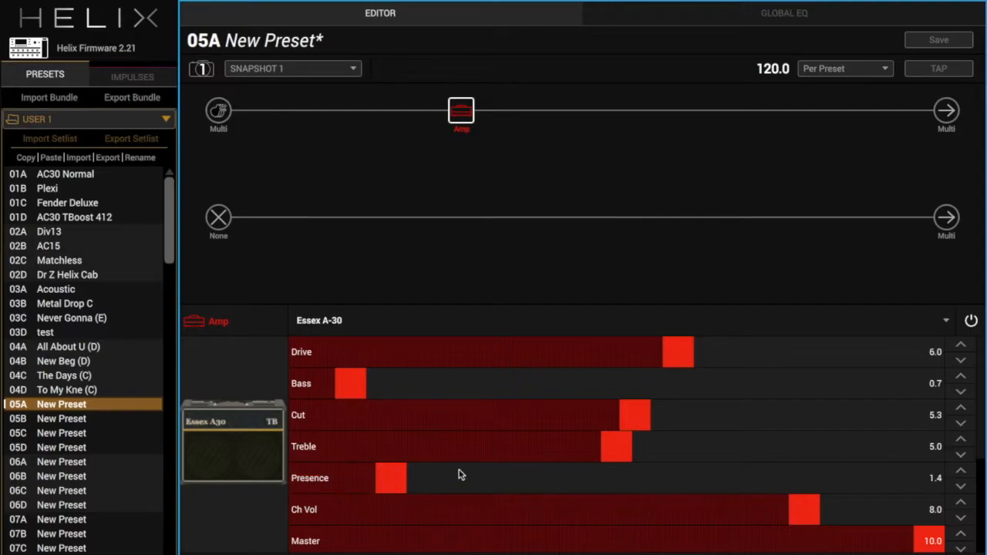
{"action": "left_click", "coordinate": [962, 484]}
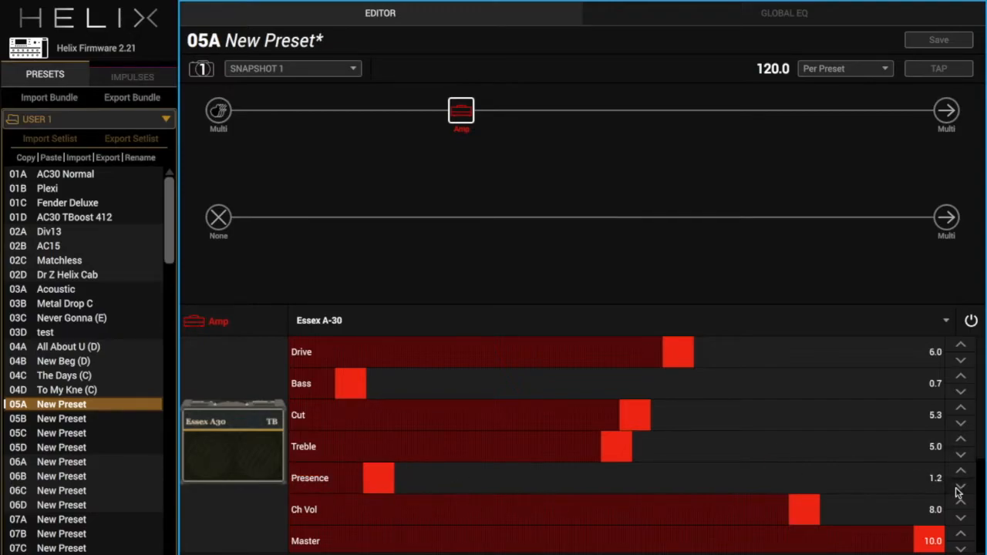
Bring Ch Vol down to 5.5 and Hum down to 1.1.
{"action": "scroll", "scroll_direction": "down", "scroll_amount": 3}
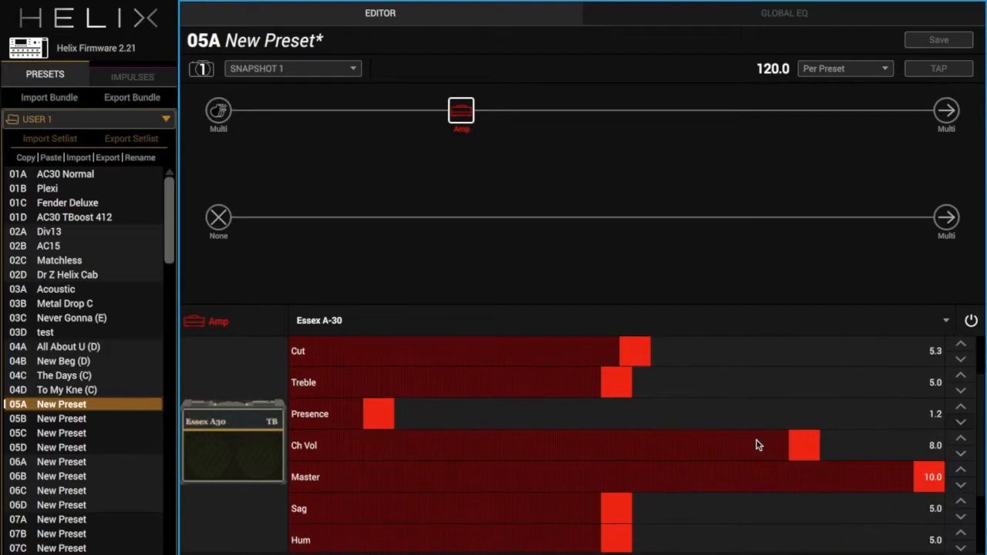
{"action": "left_click_drag", "start_coordinate": [806, 445], "coordinate": [651, 445]}
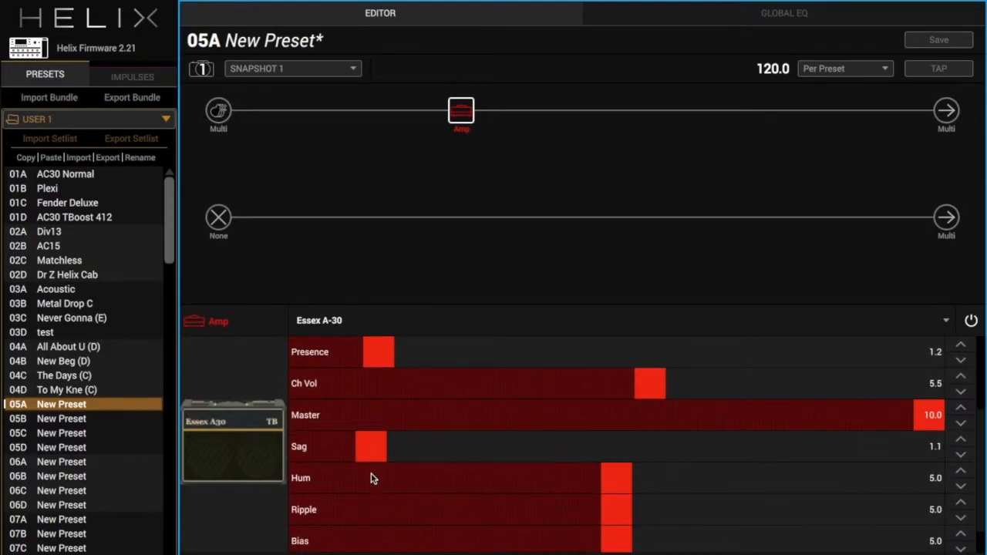
{"action": "left_click_drag", "start_coordinate": [614, 479], "coordinate": [370, 478]}
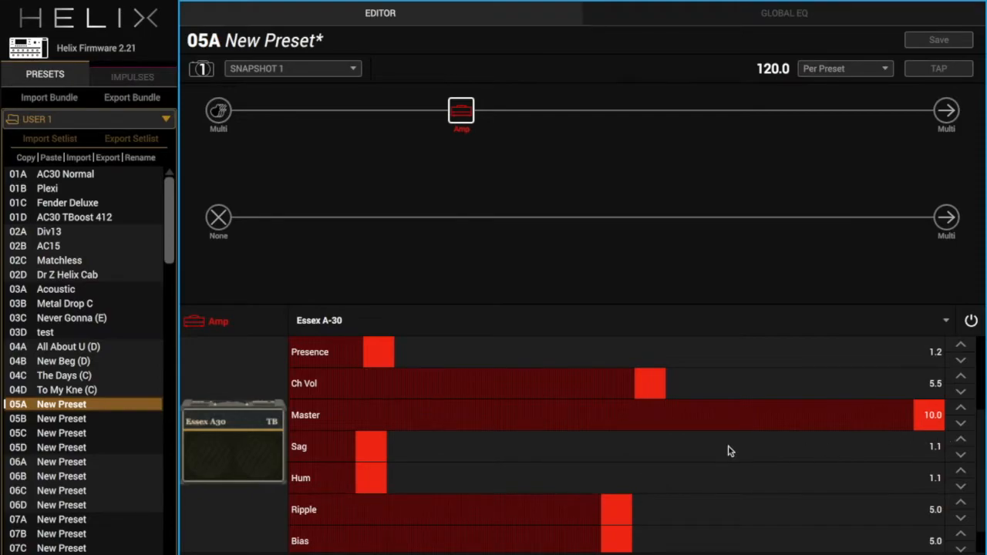
{"action": "mouse_move", "coordinate": [588, 197]}
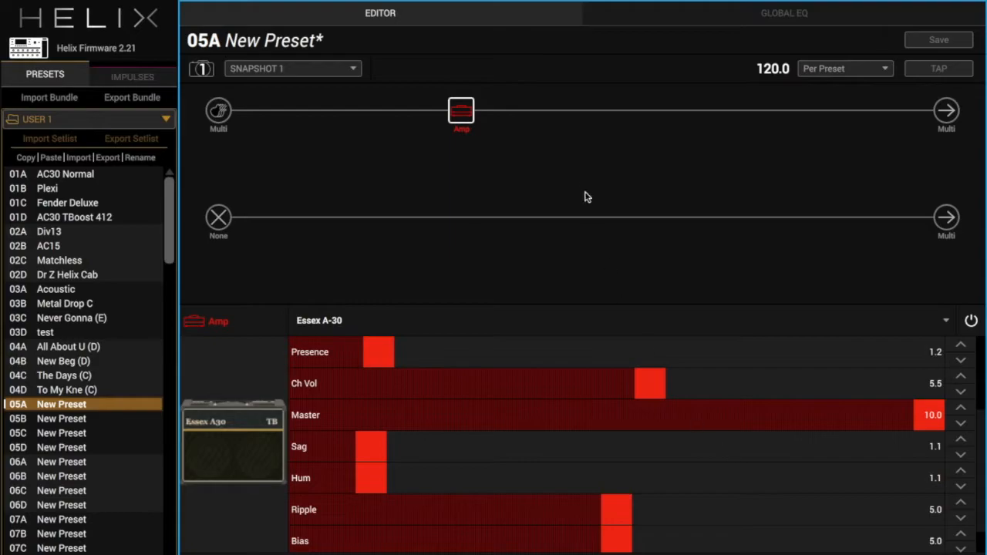
Load a dual 4x12 Greenback25 cab into the slot after the amp.
{"action": "left_click", "coordinate": [543, 111]}
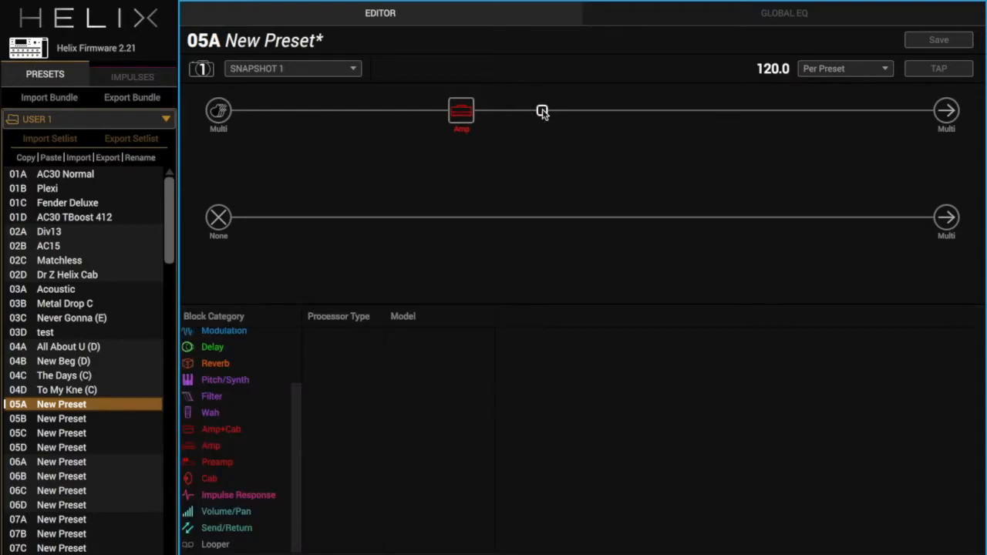
{"action": "left_click", "coordinate": [210, 479]}
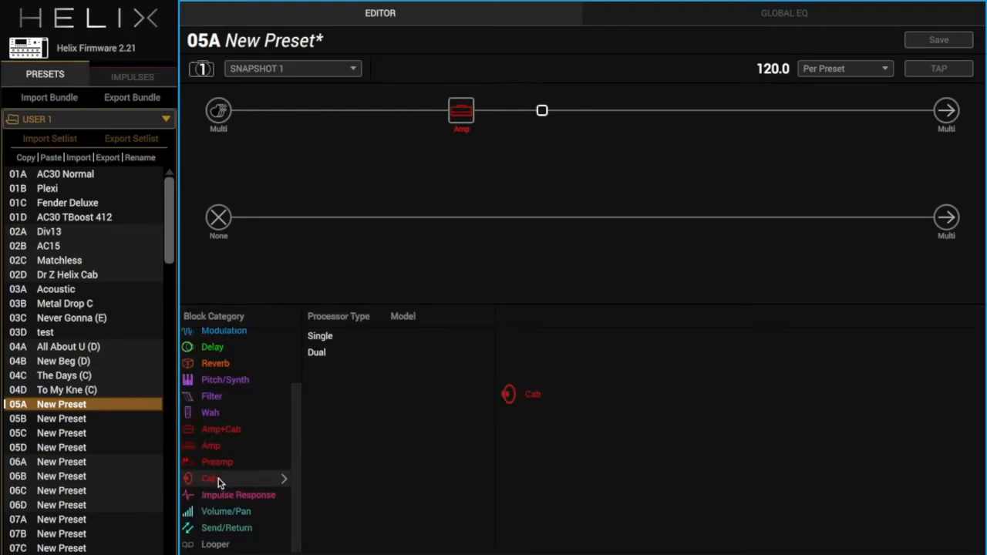
{"action": "left_click", "coordinate": [316, 352]}
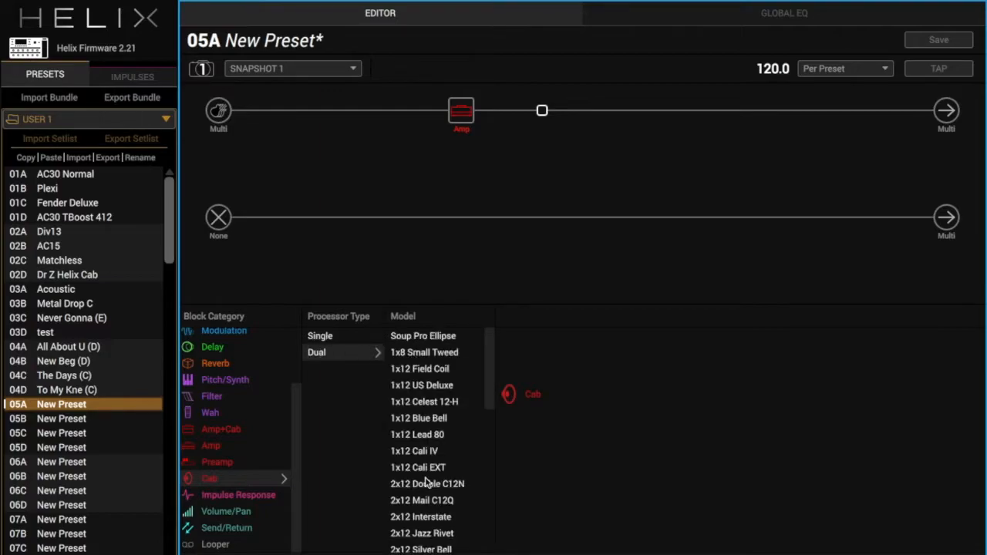
{"action": "scroll", "scroll_direction": "down", "scroll_amount": 3}
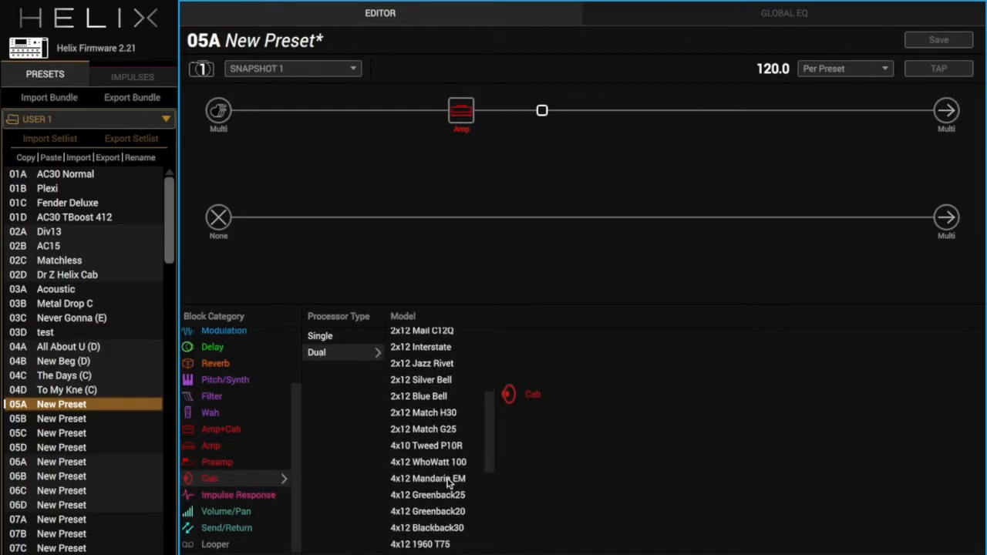
{"action": "left_click", "coordinate": [429, 494]}
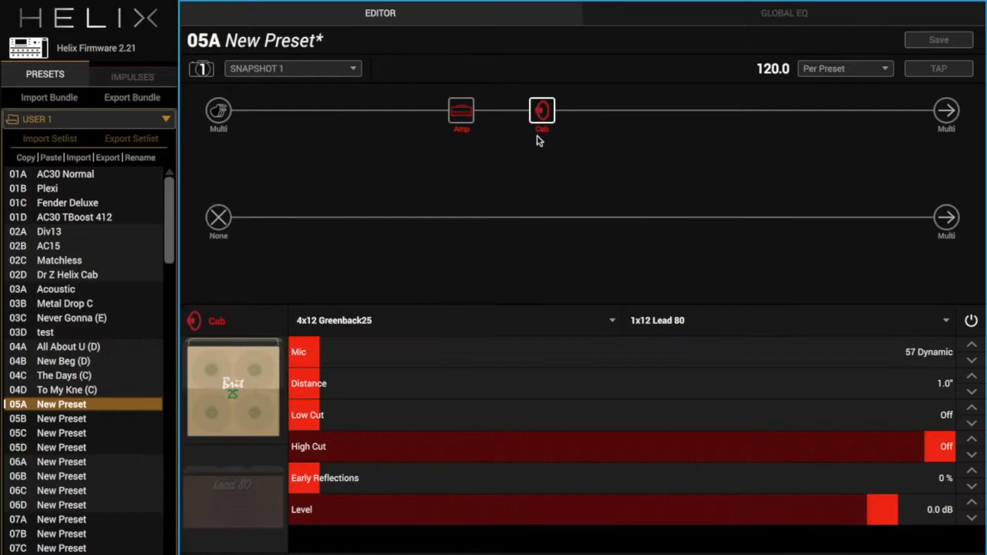
{"action": "mouse_move", "coordinate": [343, 367]}
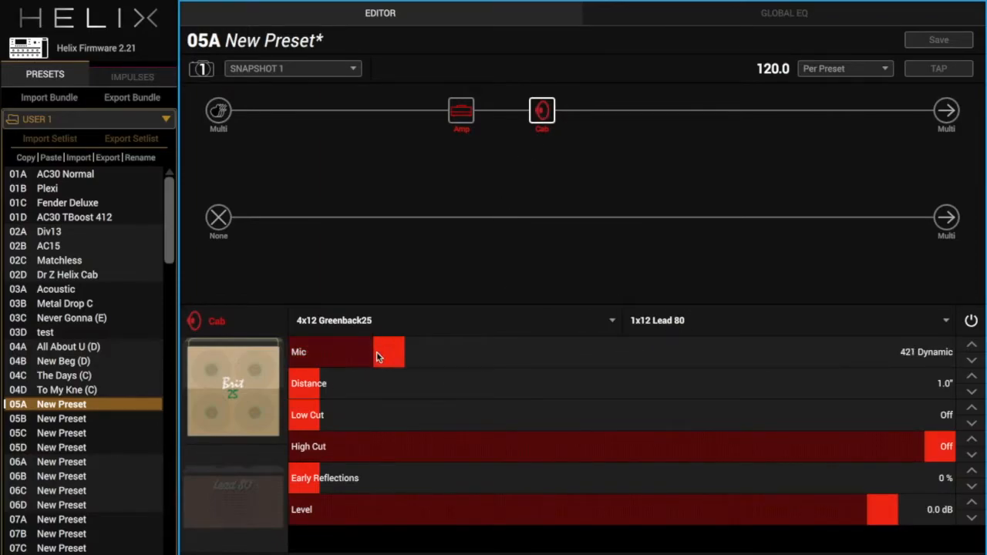
Give the first cab a 409 Dynamic mic and a high cut near 4.5 kHz.
{"action": "left_click_drag", "start_coordinate": [389, 352], "coordinate": [345, 352]}
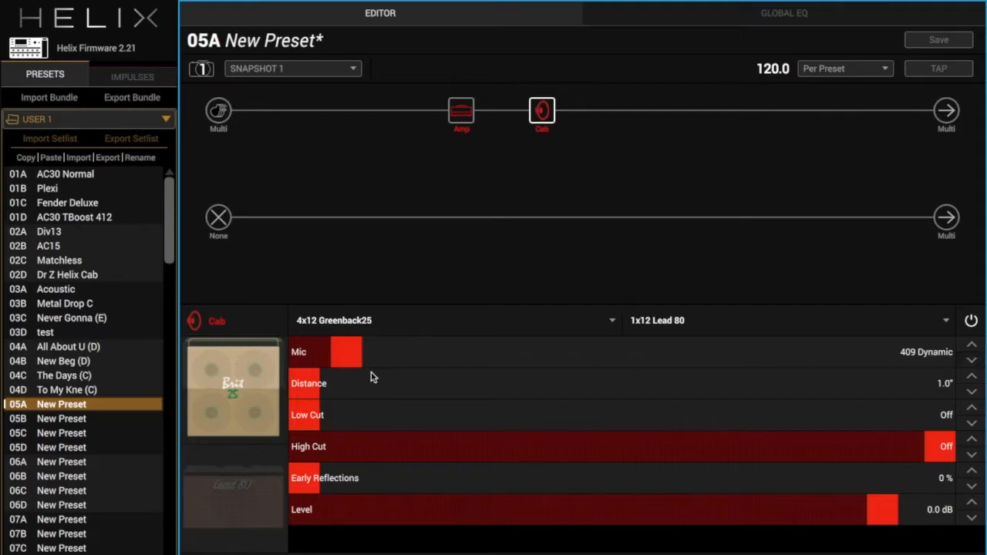
{"action": "mouse_move", "coordinate": [941, 423]}
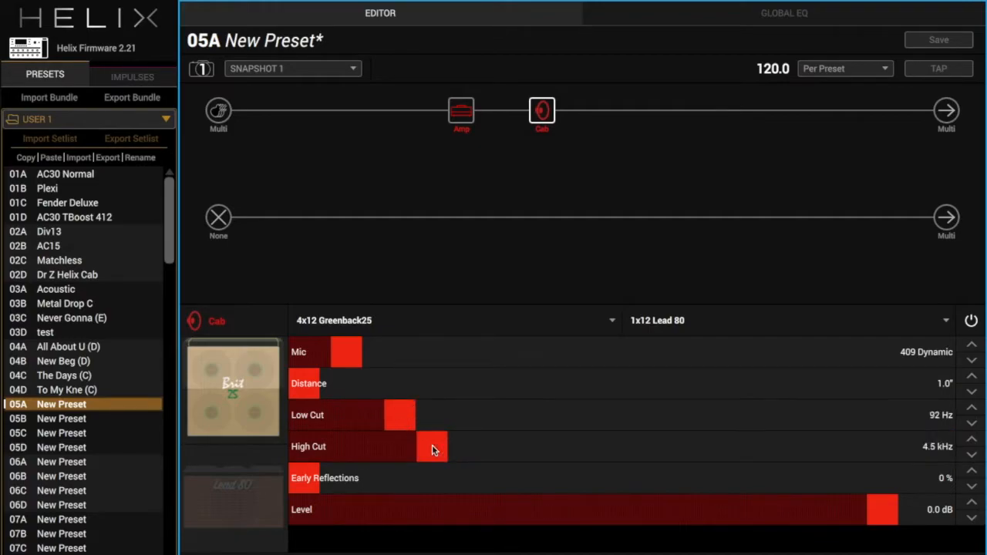
{"action": "left_click_drag", "start_coordinate": [435, 447], "coordinate": [455, 447]}
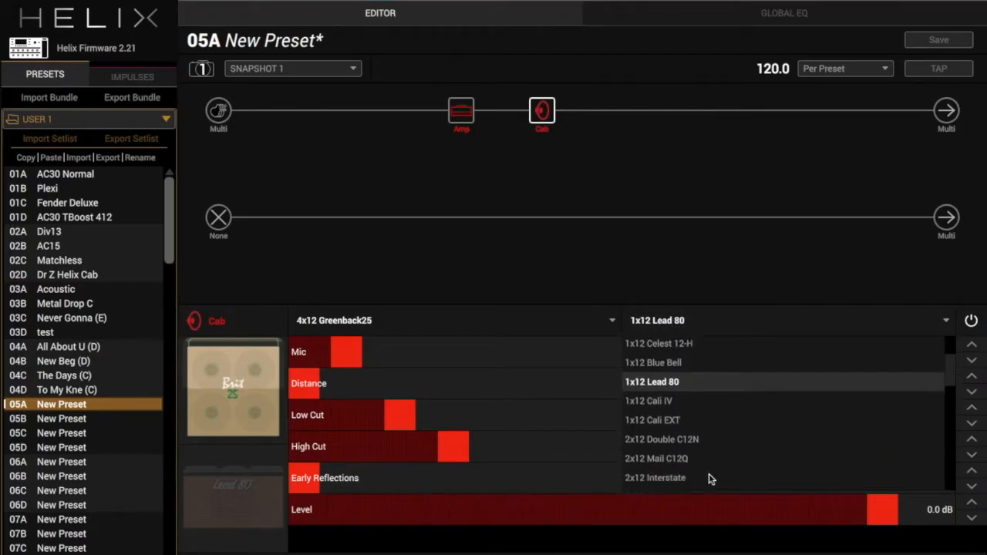
Make the second cab a 2x12 Match G25 with a 5.1 kHz high cut.
{"action": "scroll", "scroll_direction": "down", "scroll_amount": 3}
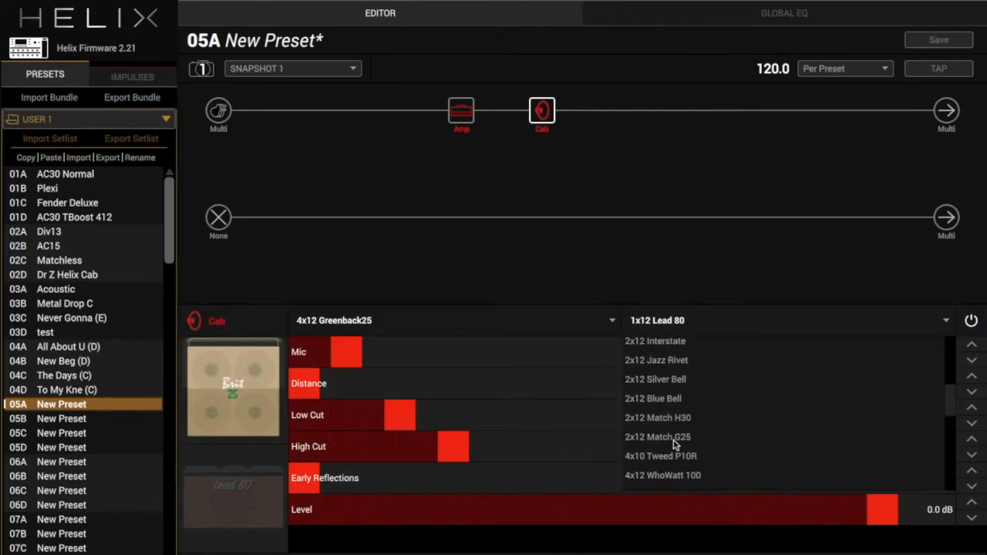
{"action": "left_click", "coordinate": [657, 437]}
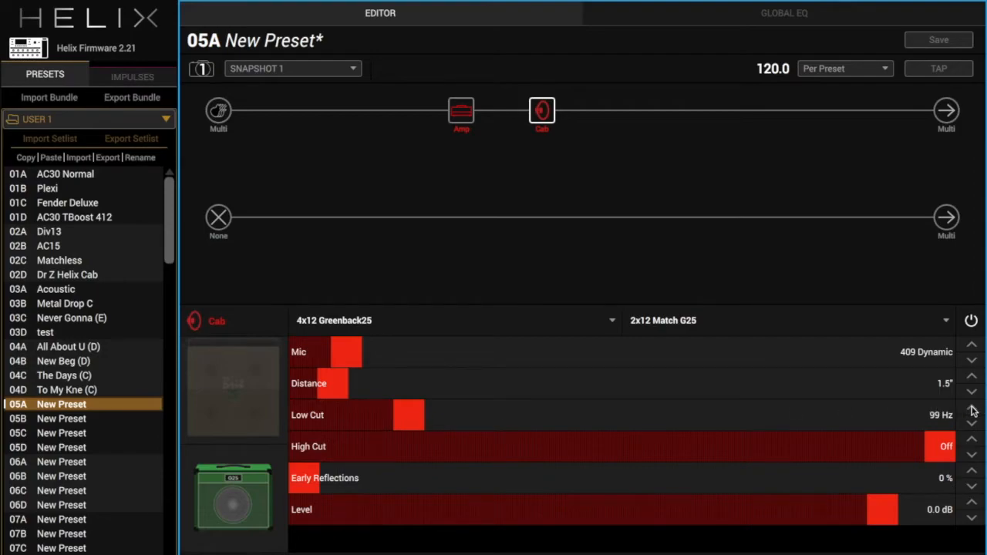
{"action": "left_click", "coordinate": [972, 410]}
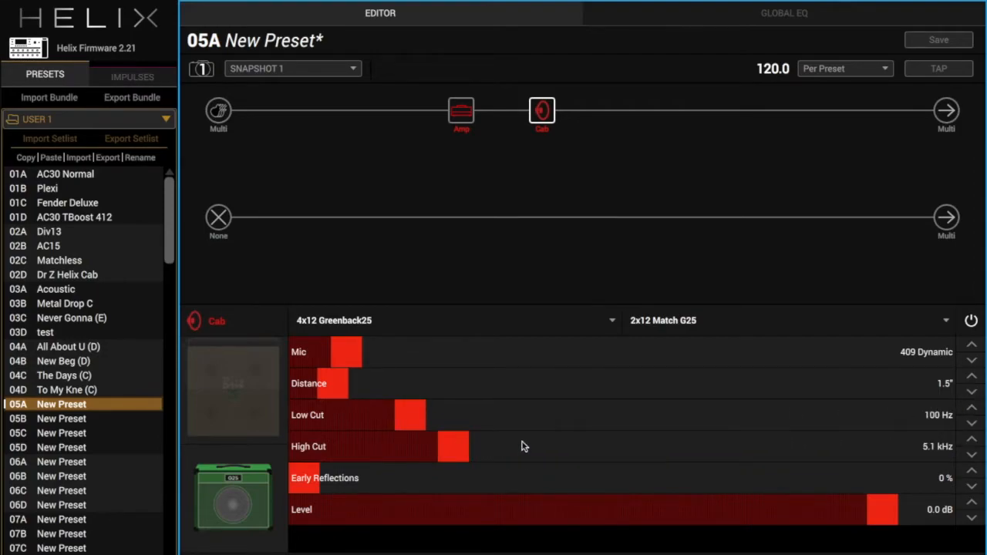
{"action": "mouse_move", "coordinate": [861, 123]}
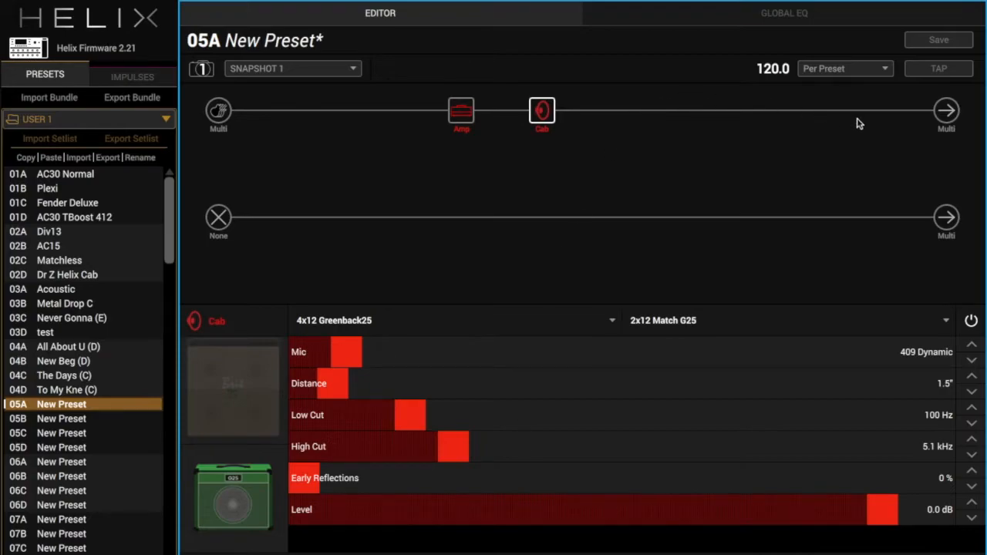
Add a stereo Plate reverb in the empty slot before the output.
{"action": "left_click", "coordinate": [866, 111]}
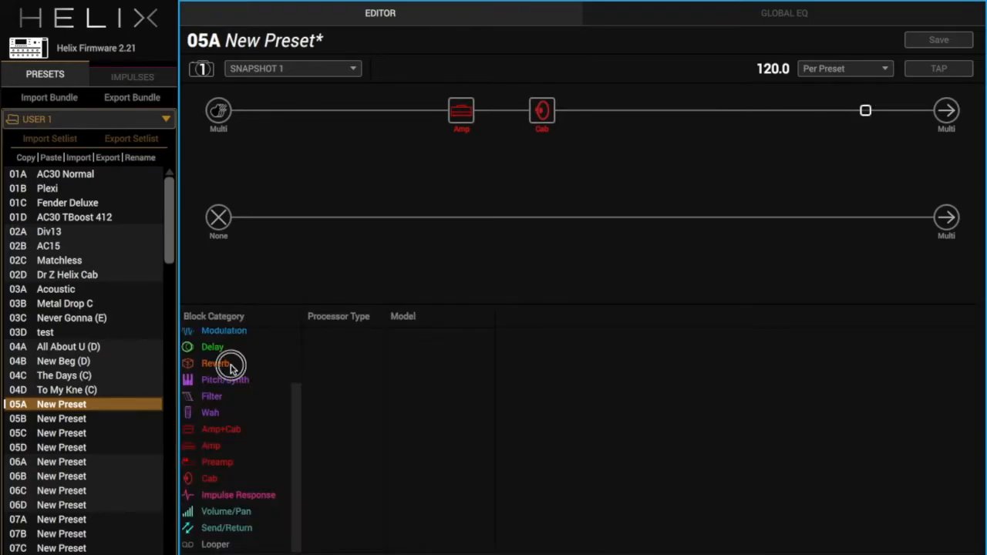
{"action": "left_click", "coordinate": [216, 364]}
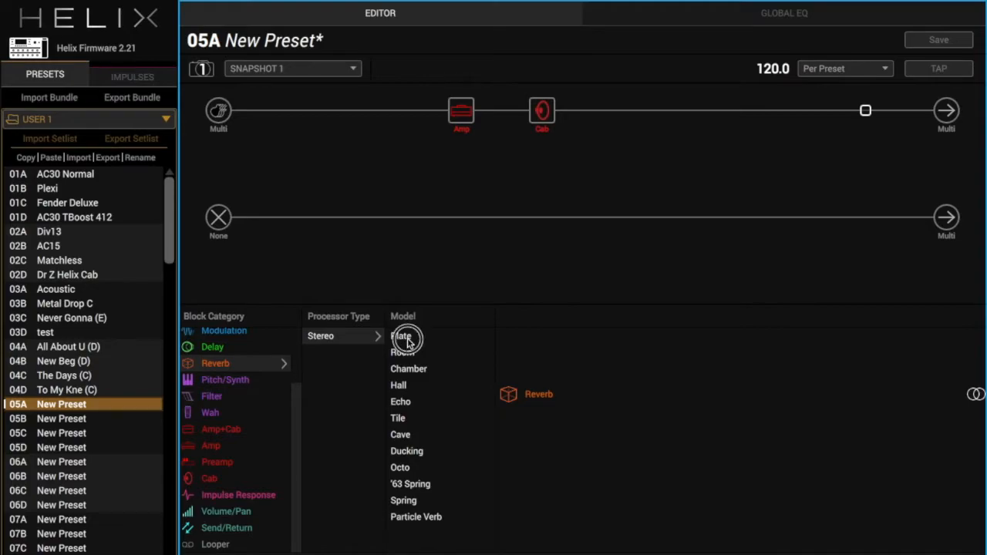
{"action": "left_click", "coordinate": [404, 336]}
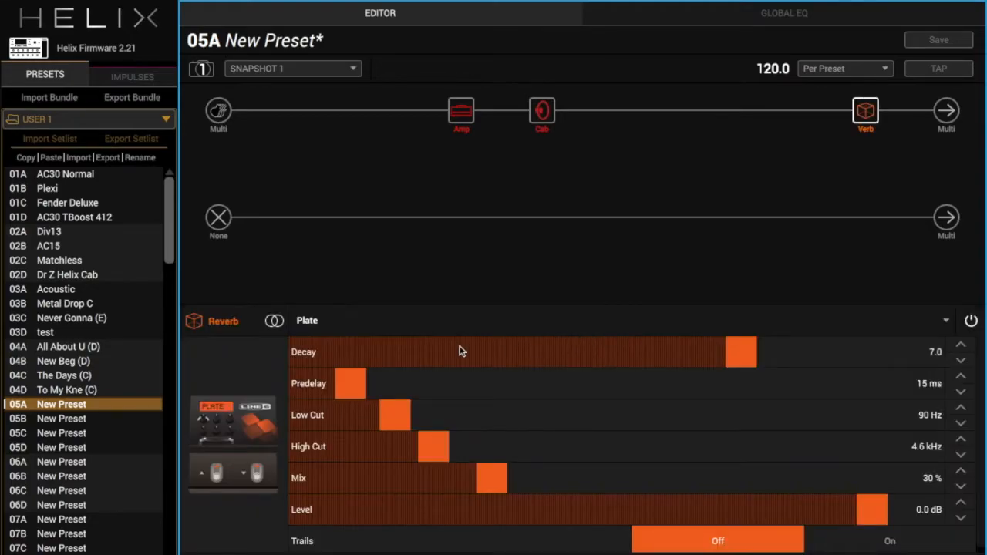
Shorten the Plate's decay to 2.5 and lower its high cut to 2.1 kHz.
{"action": "left_click_drag", "start_coordinate": [741, 352], "coordinate": [460, 352]}
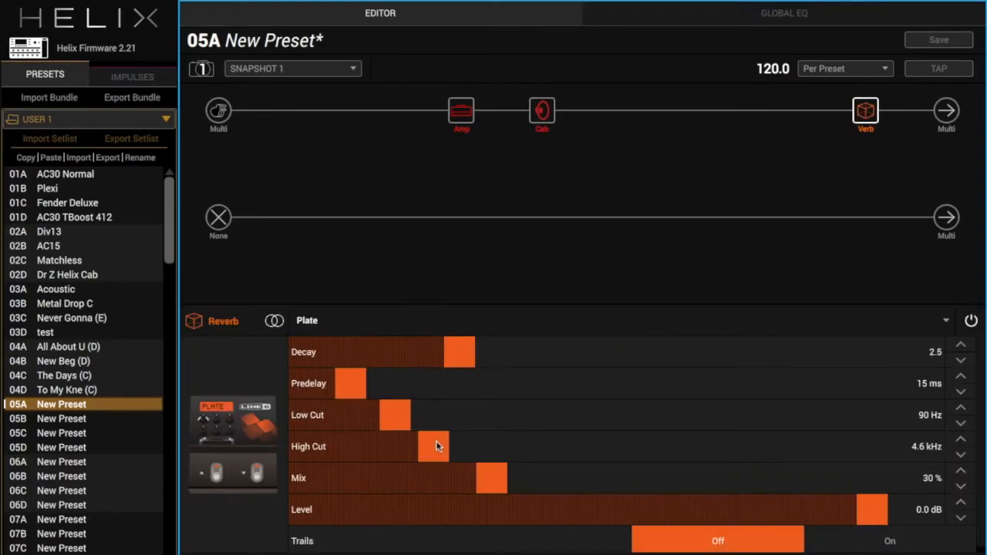
{"action": "left_click_drag", "start_coordinate": [435, 446], "coordinate": [355, 447]}
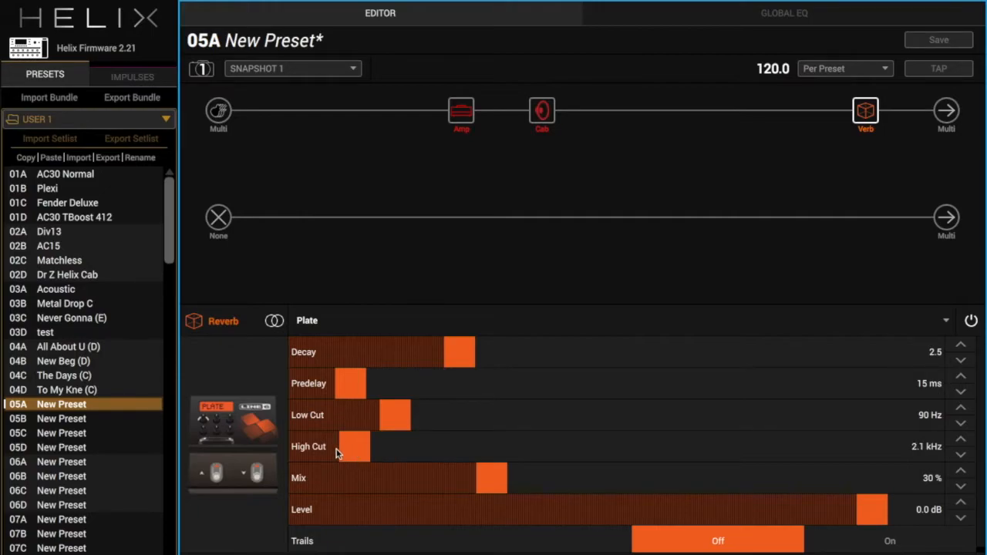
{"action": "left_click_drag", "start_coordinate": [355, 447], "coordinate": [324, 447]}
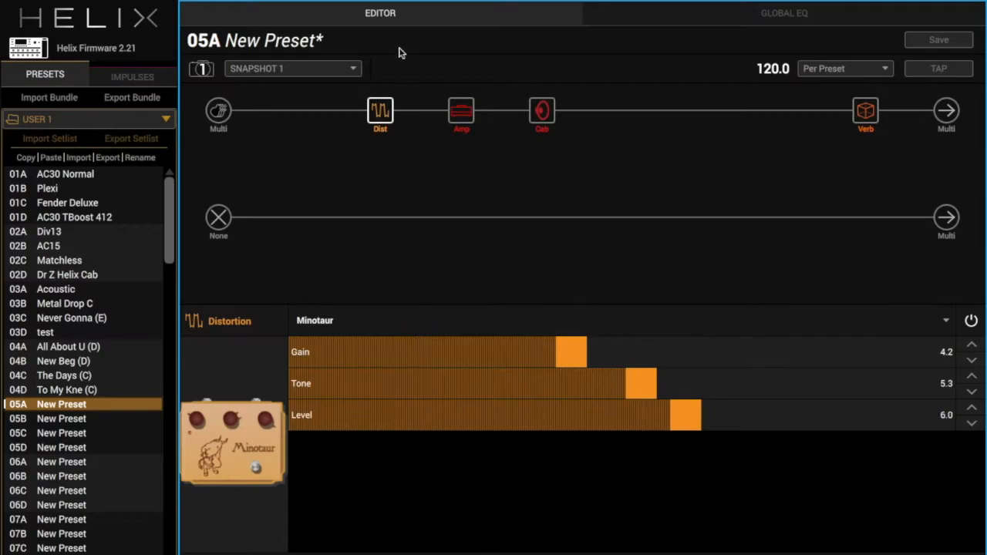
Select the empty slot between the cab and the Plate reverb.
{"action": "left_click", "coordinate": [623, 112]}
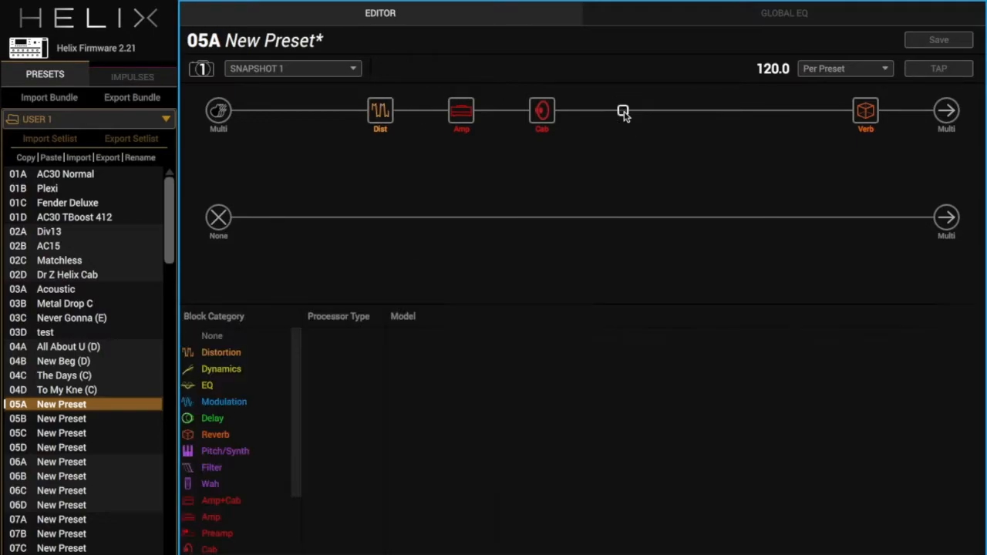
{"action": "mouse_move", "coordinate": [771, 80]}
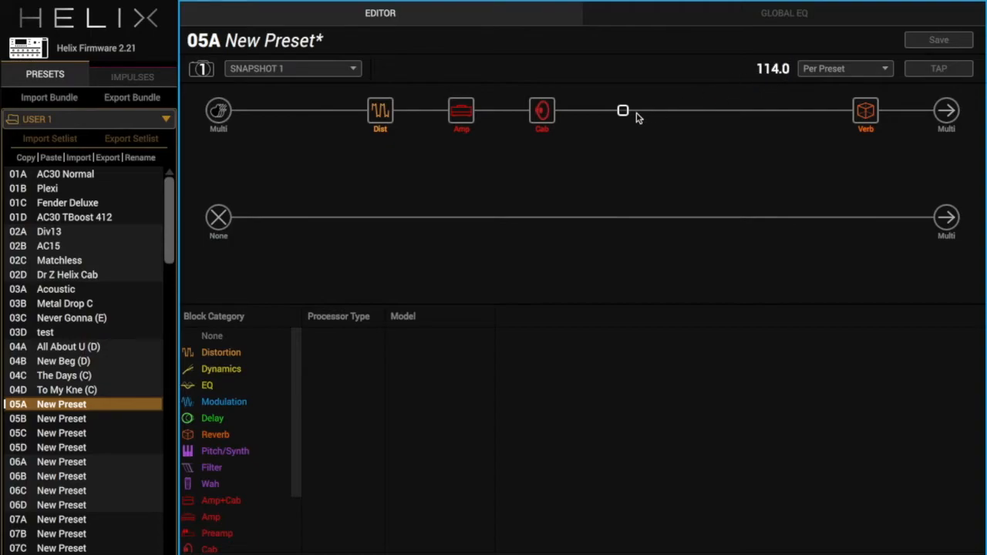
Load a stereo Transistor Tape delay there and pull its feedback down to 29%.
{"action": "left_click", "coordinate": [213, 418]}
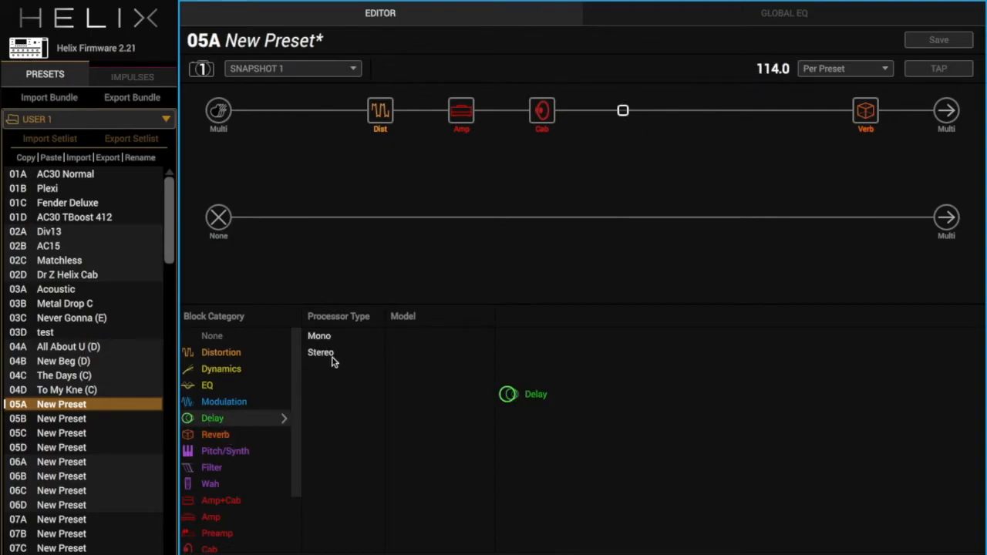
{"action": "left_click", "coordinate": [321, 351]}
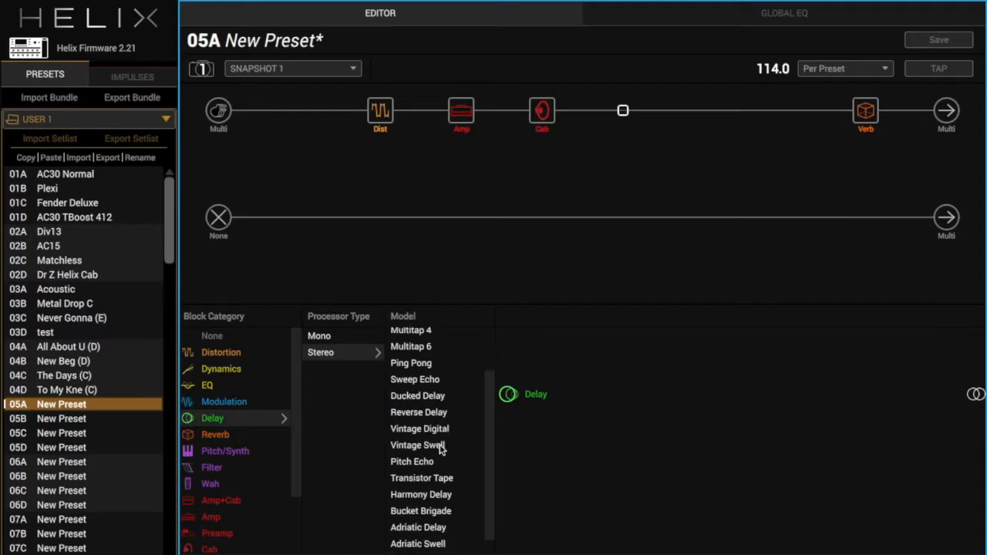
{"action": "left_click", "coordinate": [423, 479]}
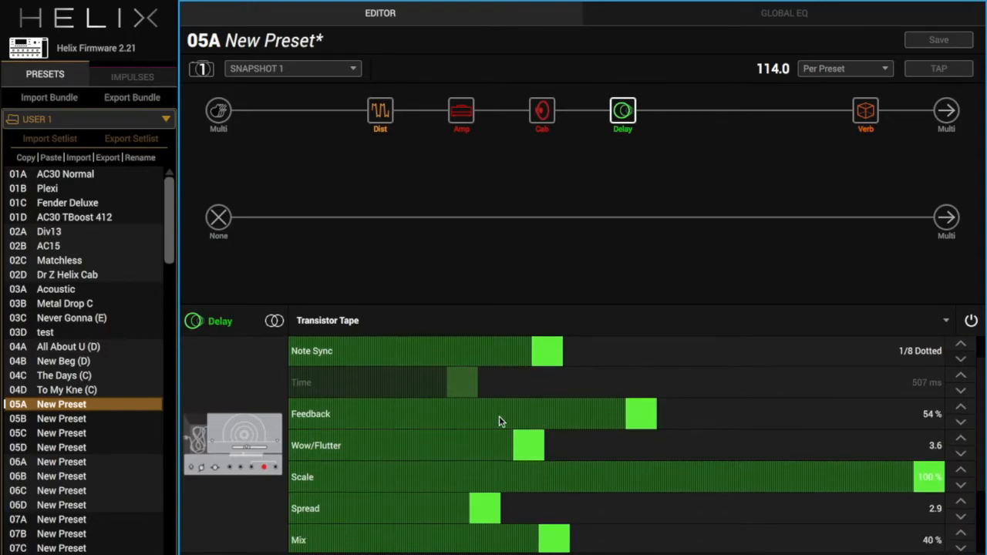
{"action": "left_click_drag", "start_coordinate": [640, 413], "coordinate": [484, 413]}
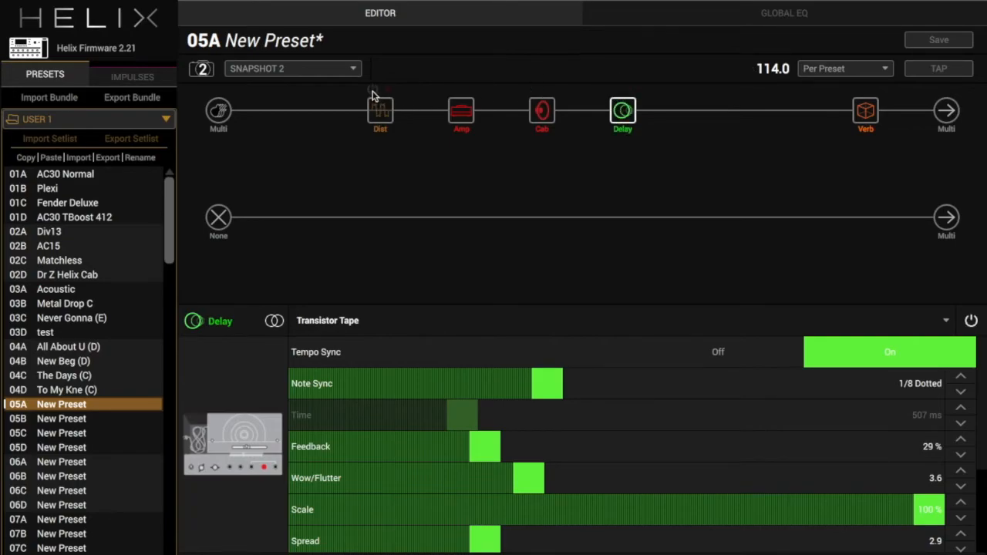
{"action": "mouse_move", "coordinate": [380, 108]}
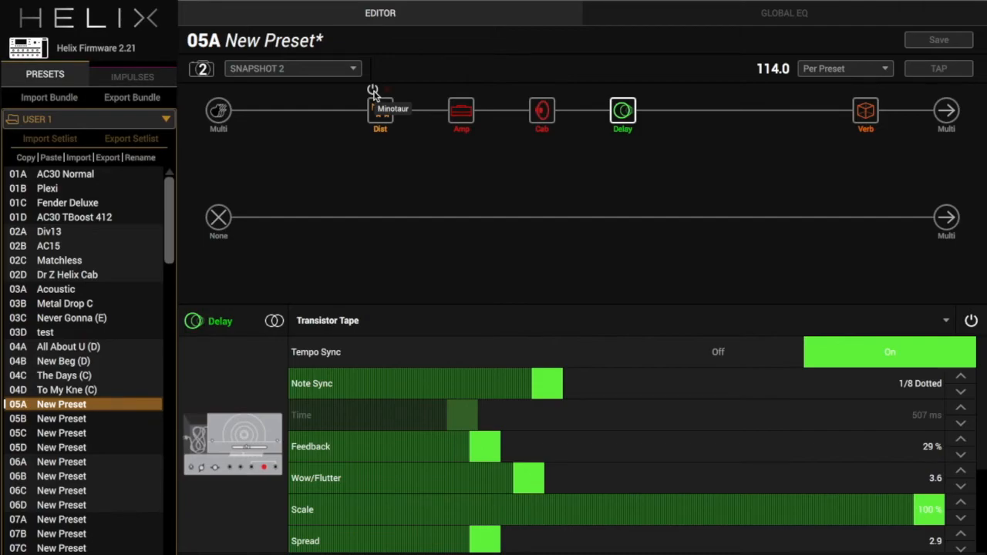
{"action": "mouse_move", "coordinate": [656, 153]}
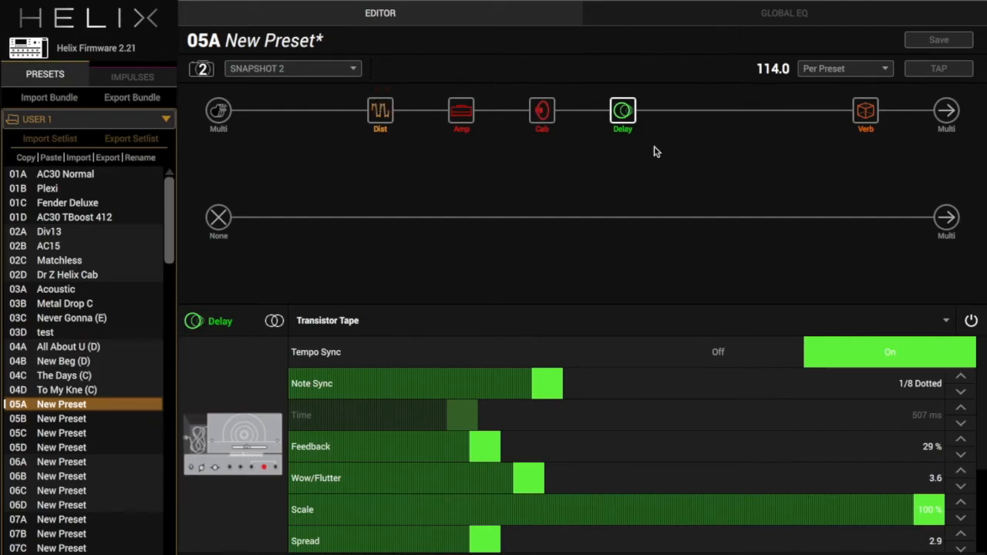
{"action": "mouse_move", "coordinate": [623, 111]}
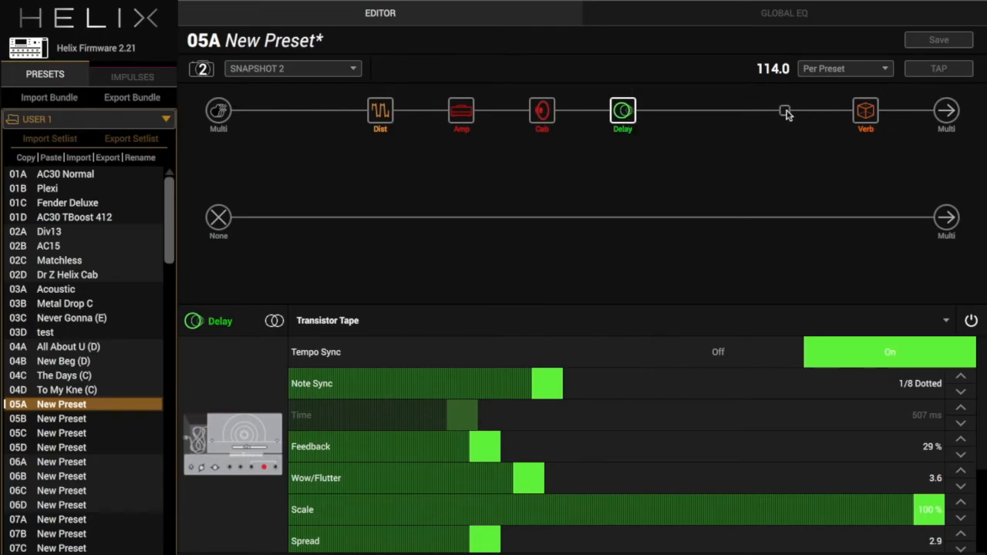
{"action": "mouse_move", "coordinate": [772, 114]}
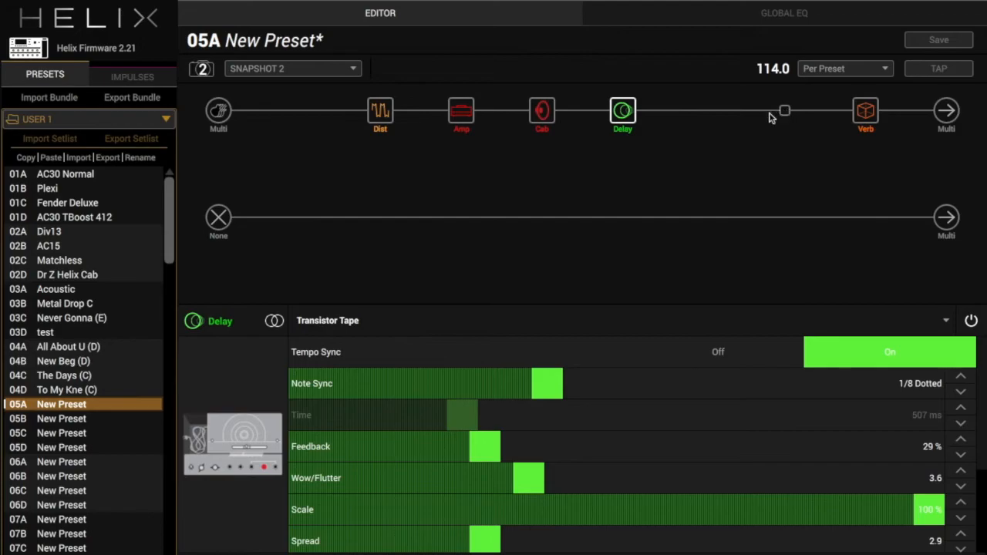
{"action": "mouse_move", "coordinate": [379, 111]}
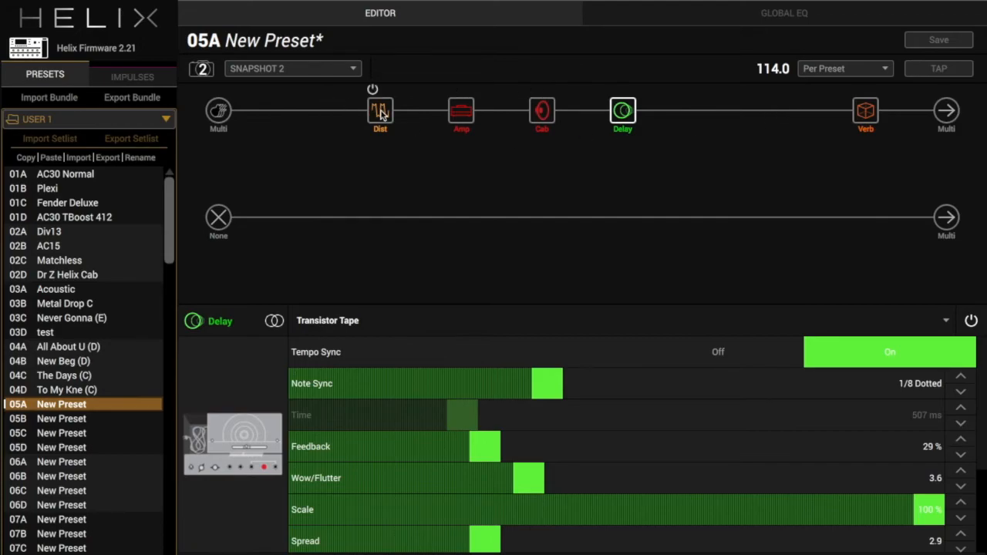